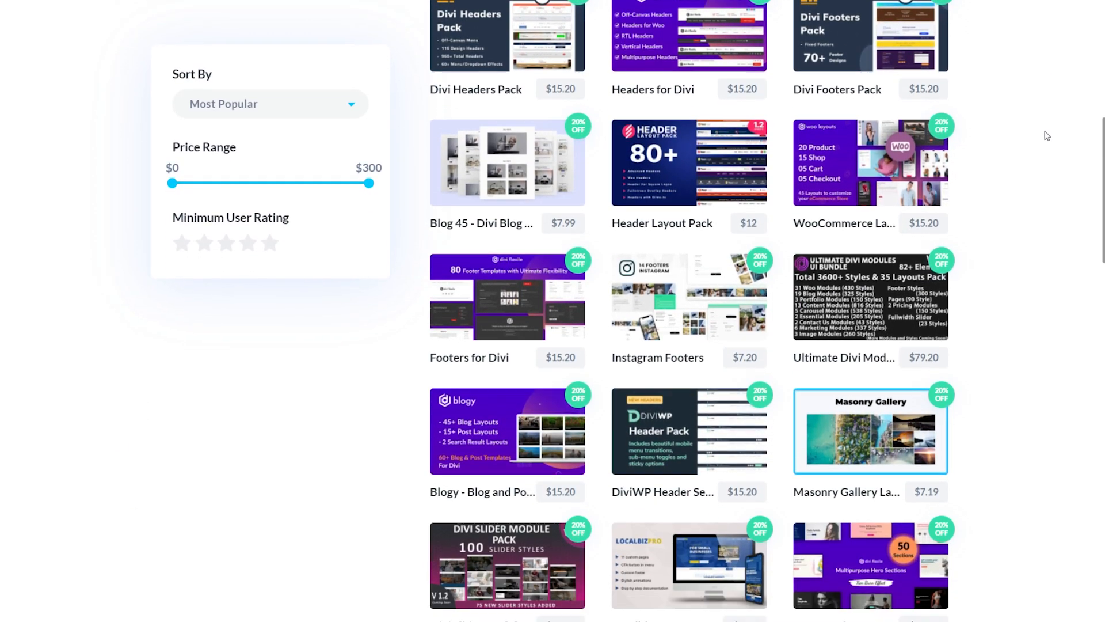
Download The Basic Wireframe UI Kit files from its Divi Marketplace product page
scroll("down", 3)
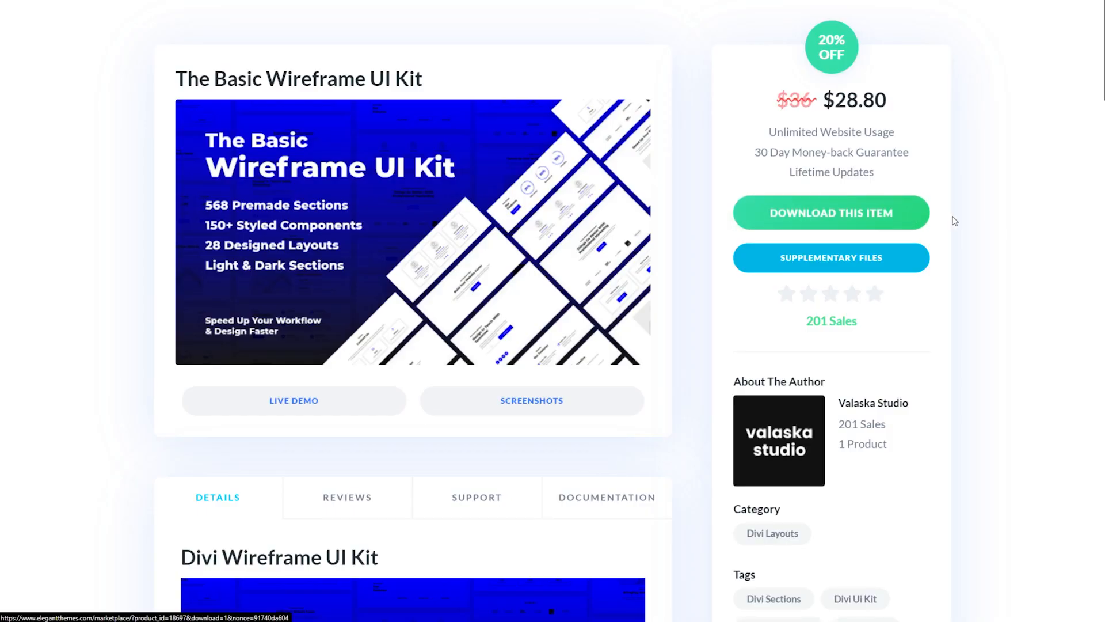
left_click(831, 212)
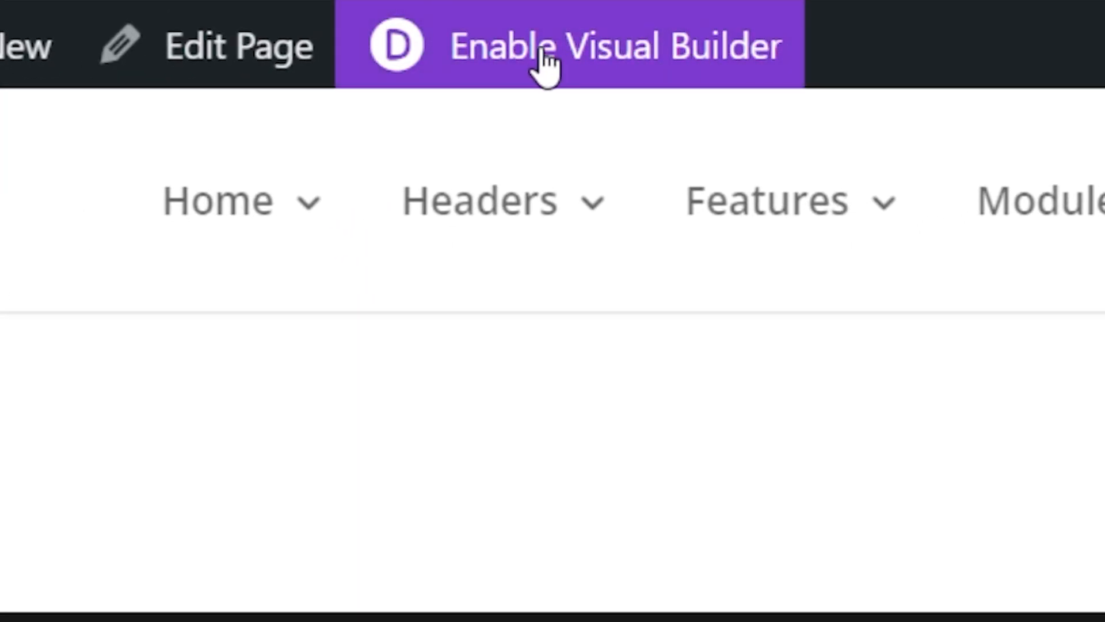
Enable the Visual Builder on the empty page and reveal the page-wide editing options
left_click(614, 46)
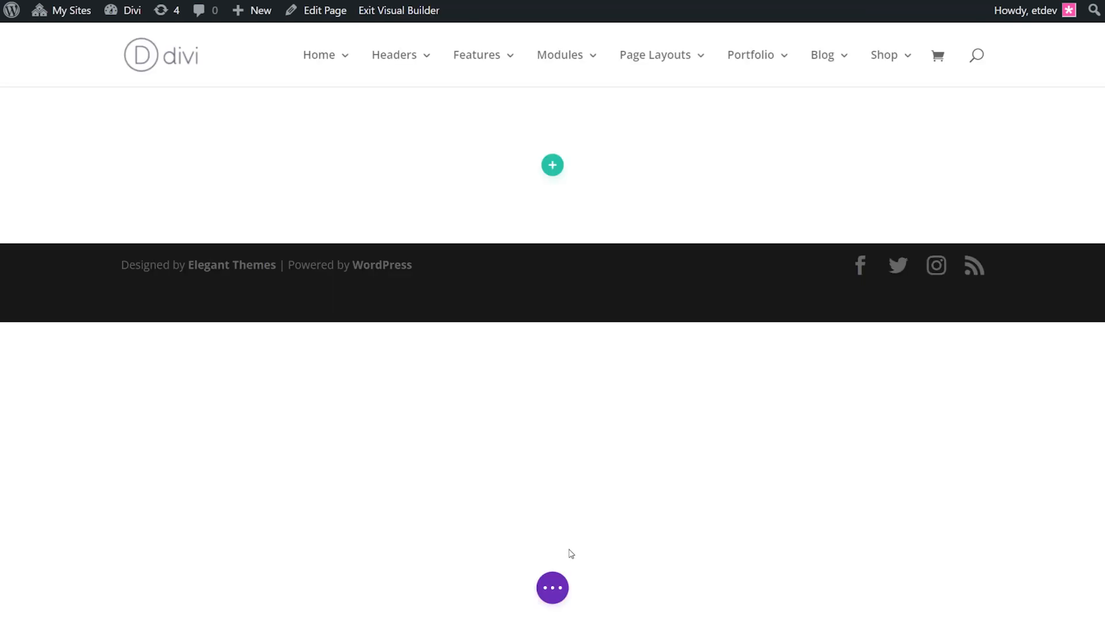
left_click(552, 165)
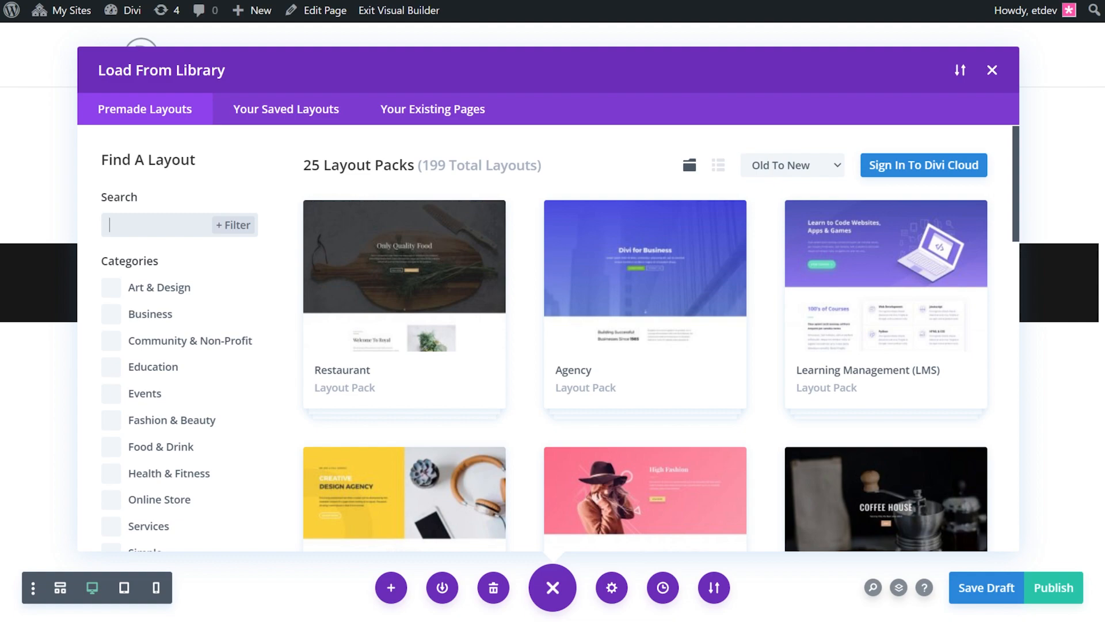
Sign in to Divi Cloud from the Load From Library window
left_click(923, 164)
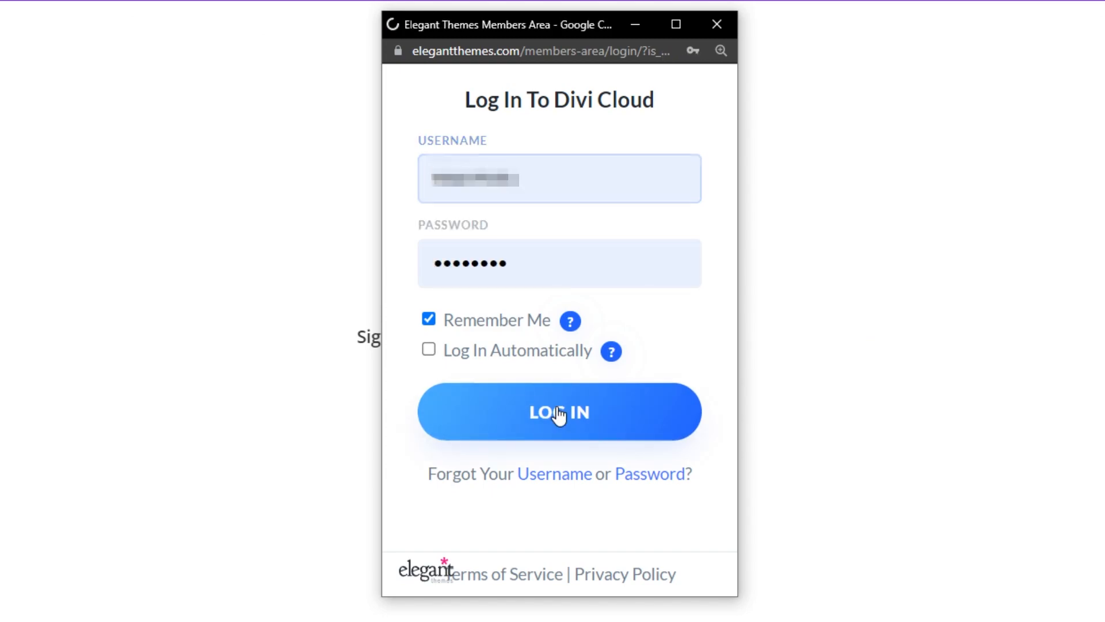
left_click(559, 412)
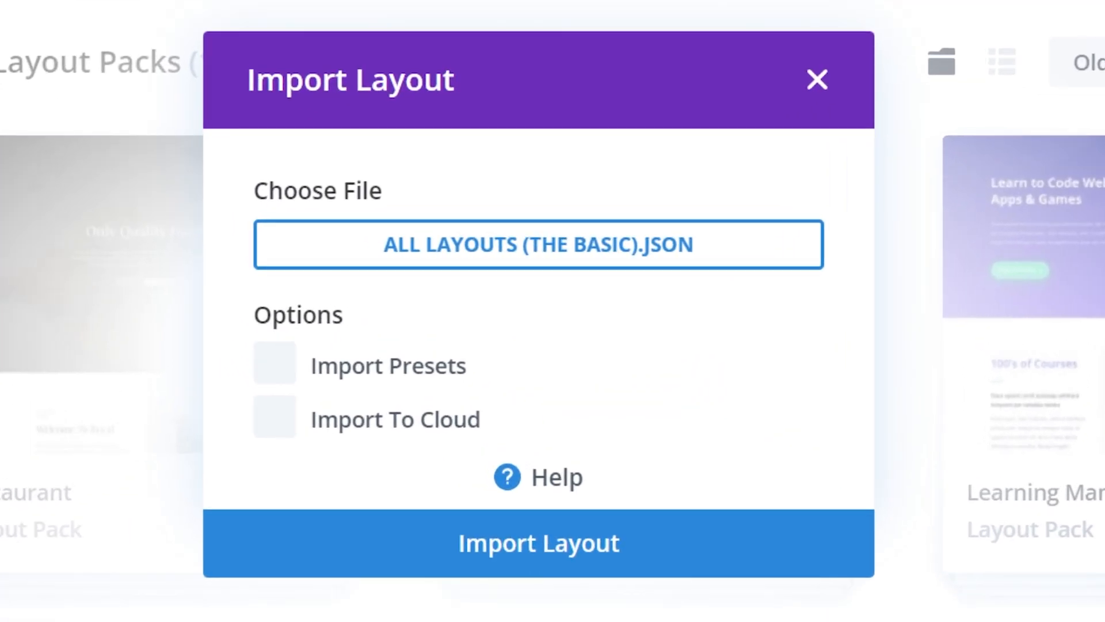
Import ALL LAYOUTS (THE BASIC).JSON with Import To Cloud enabled so the kit fills the library
left_click(274, 365)
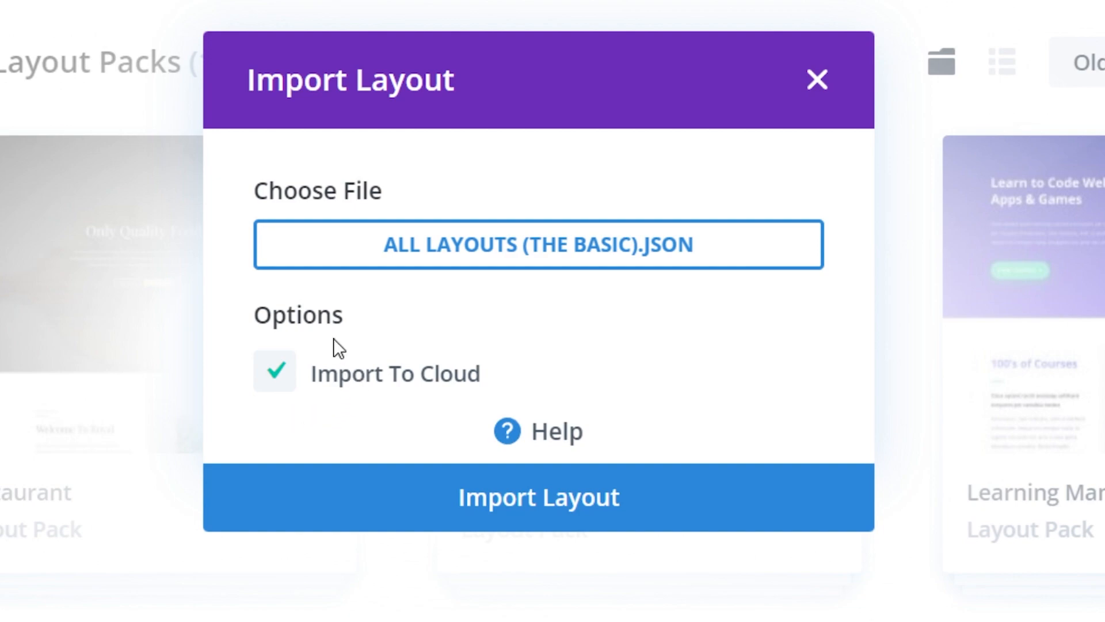
mouse_move(274, 398)
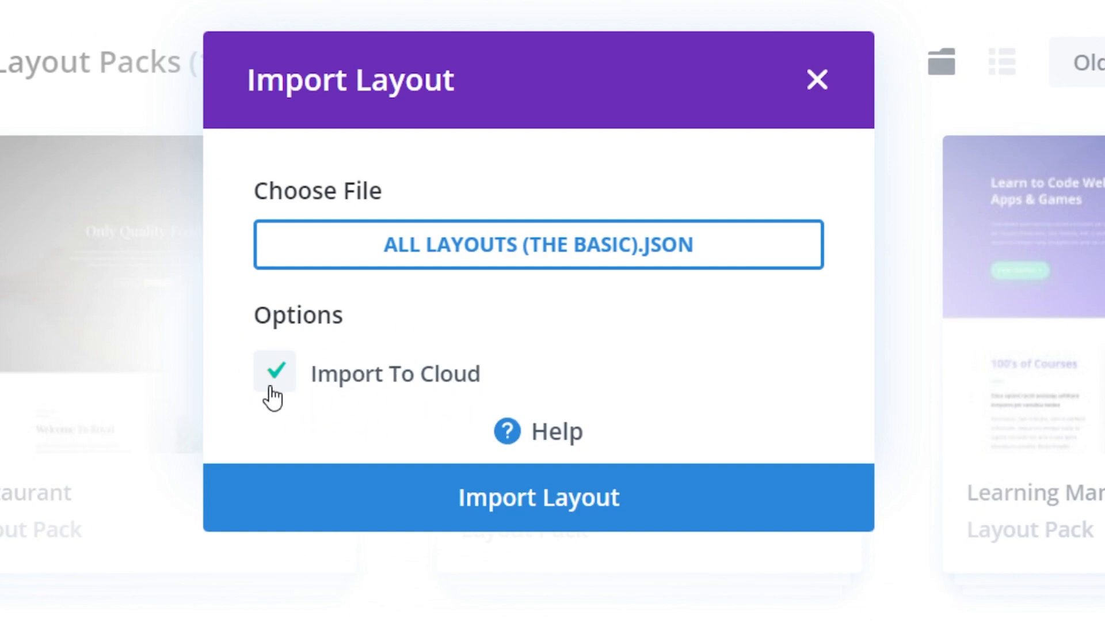
left_click(538, 498)
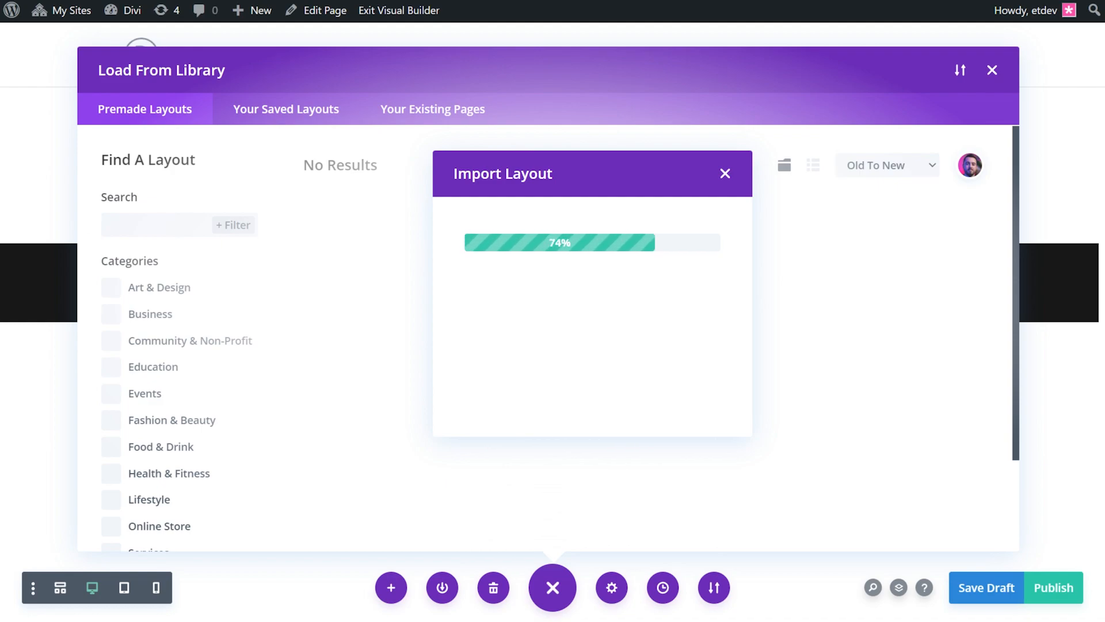
left_click(285, 108)
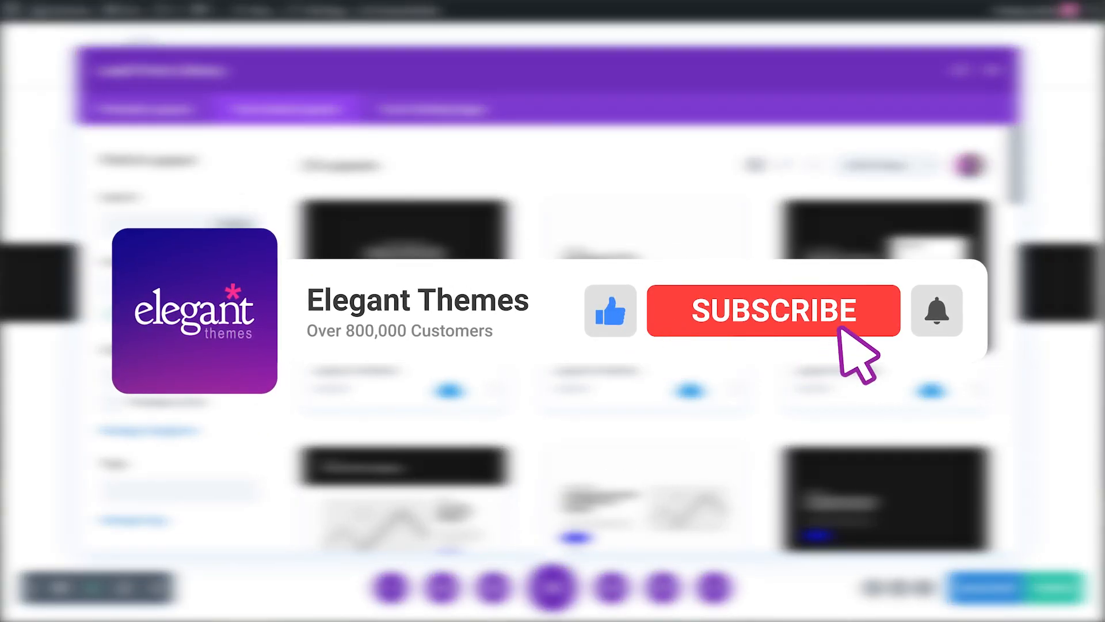
left_click(771, 309)
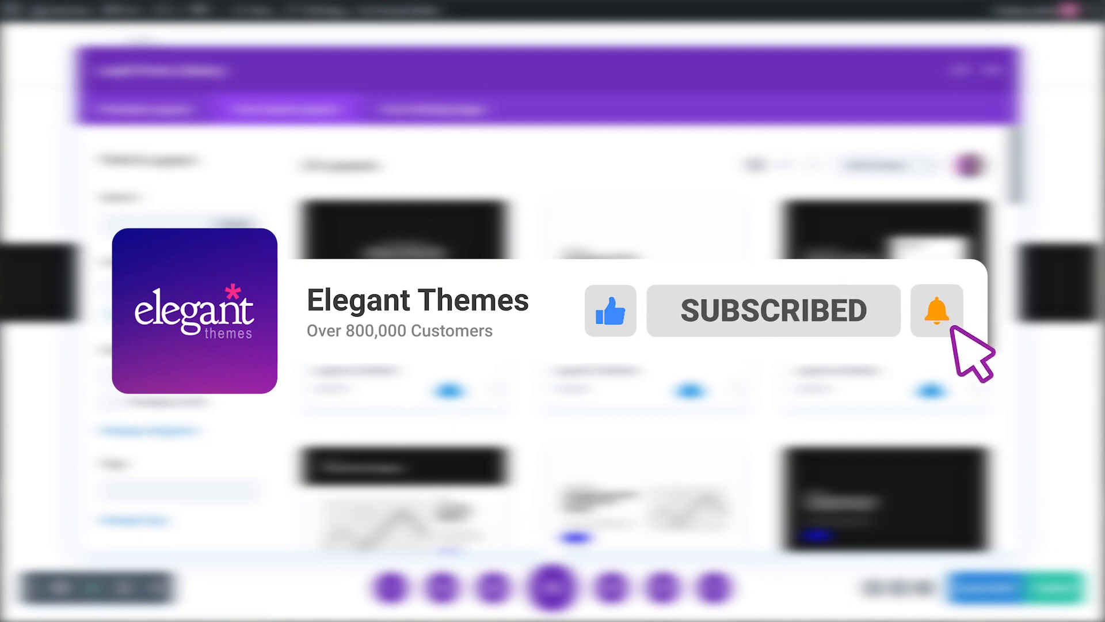